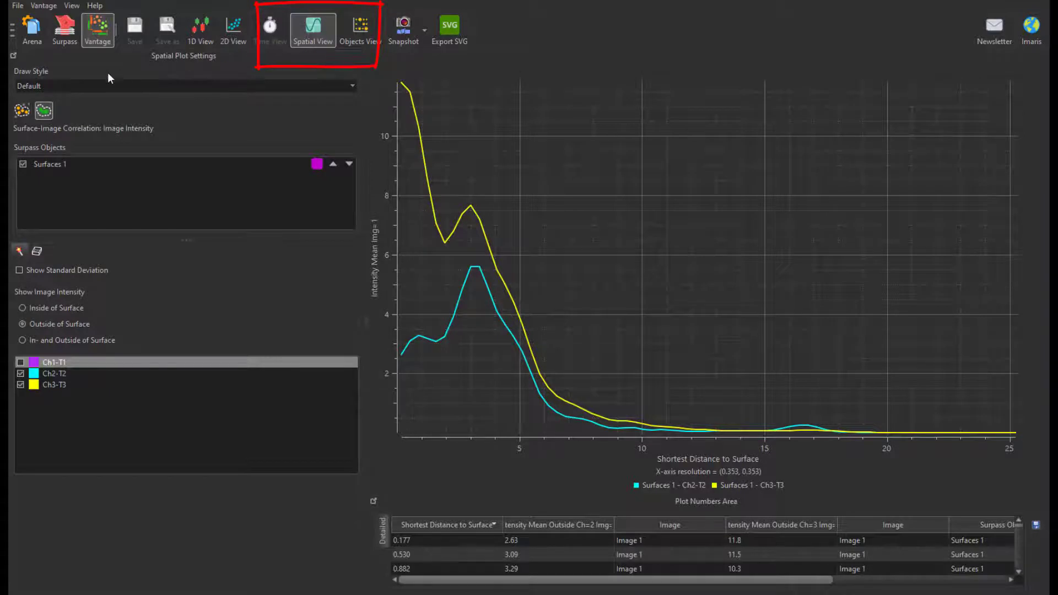
mouse_move(43, 110)
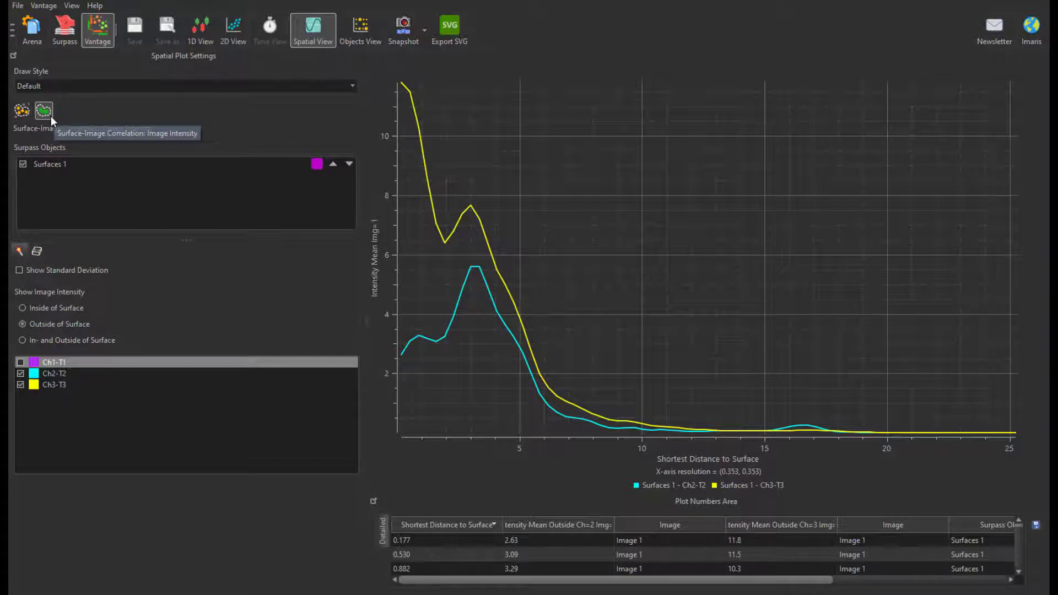
mouse_move(44, 112)
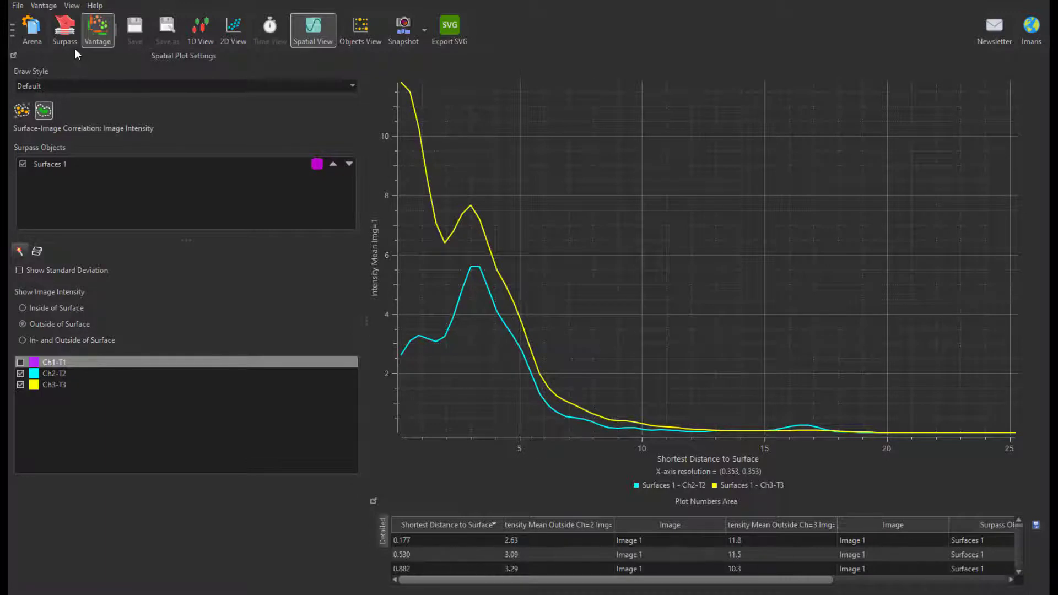
Switch from the Vantage plot to the Surpass 3D scene of the nucleus
left_click(64, 27)
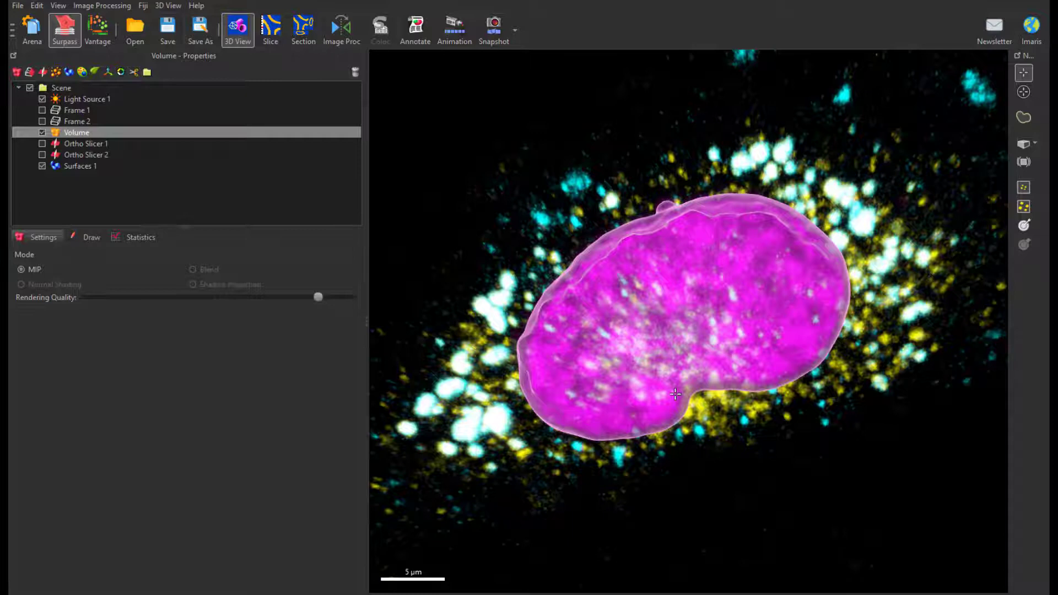
Rotate the 3D scene around the magenta nucleus surface to a new viewing angle
left_click_drag(676, 394, 760, 448)
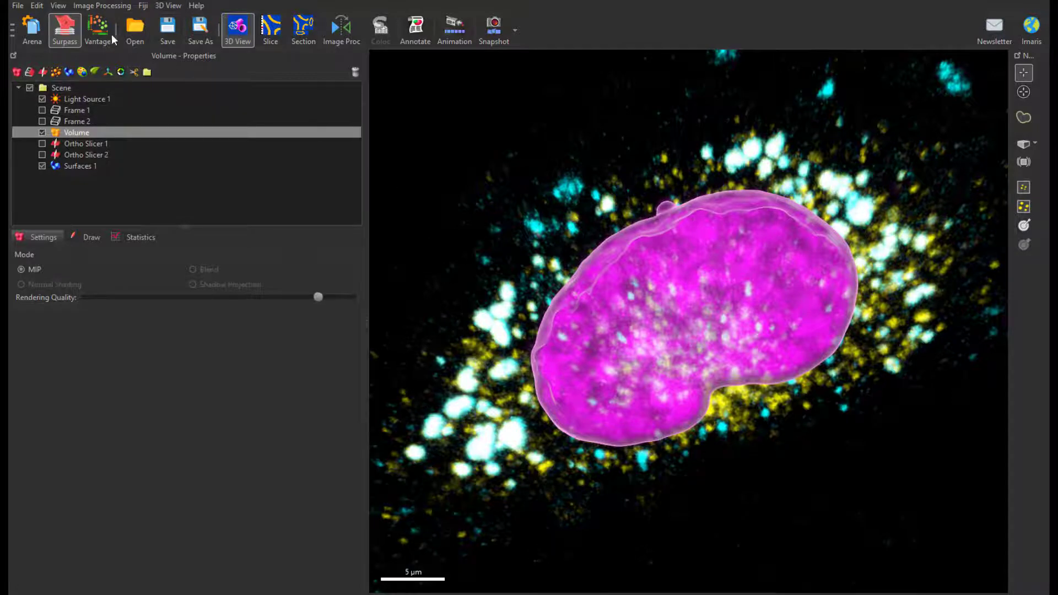
Return to Vantage and show the Surface-Image Correlation image-intensity plot
left_click(97, 30)
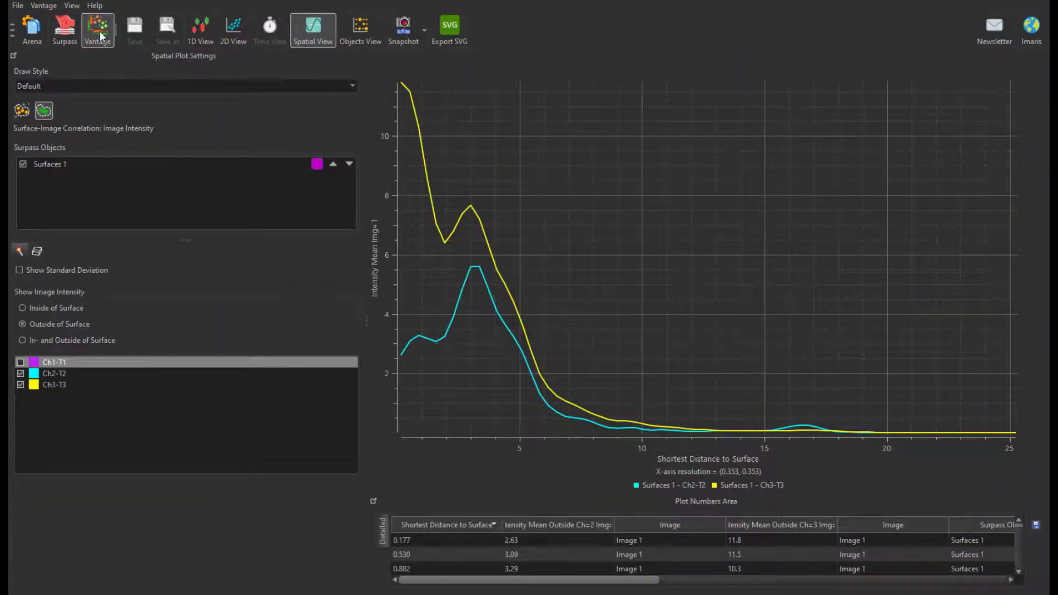
mouse_move(43, 110)
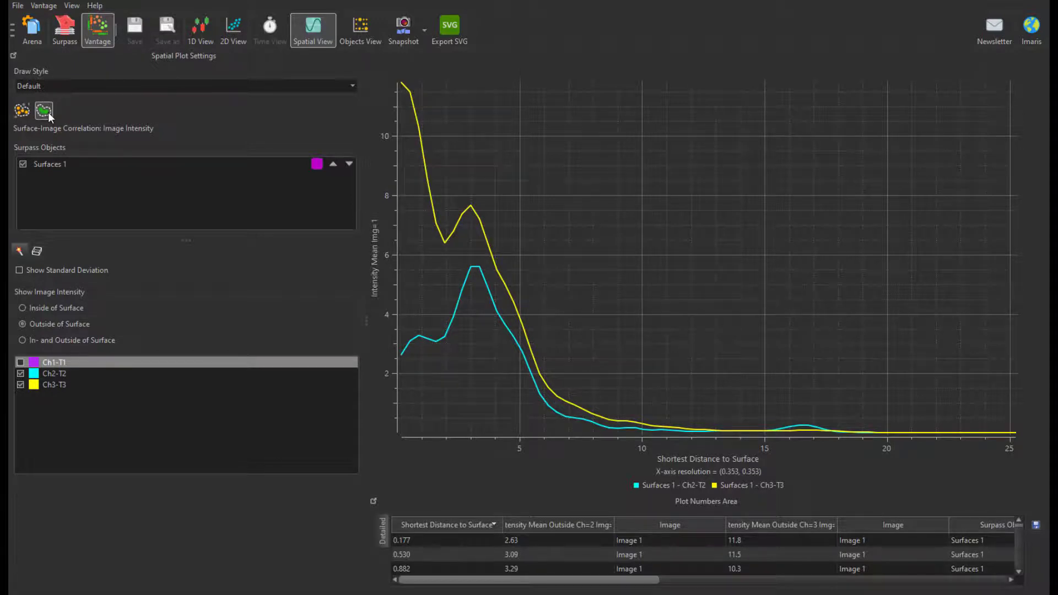
left_click(53, 373)
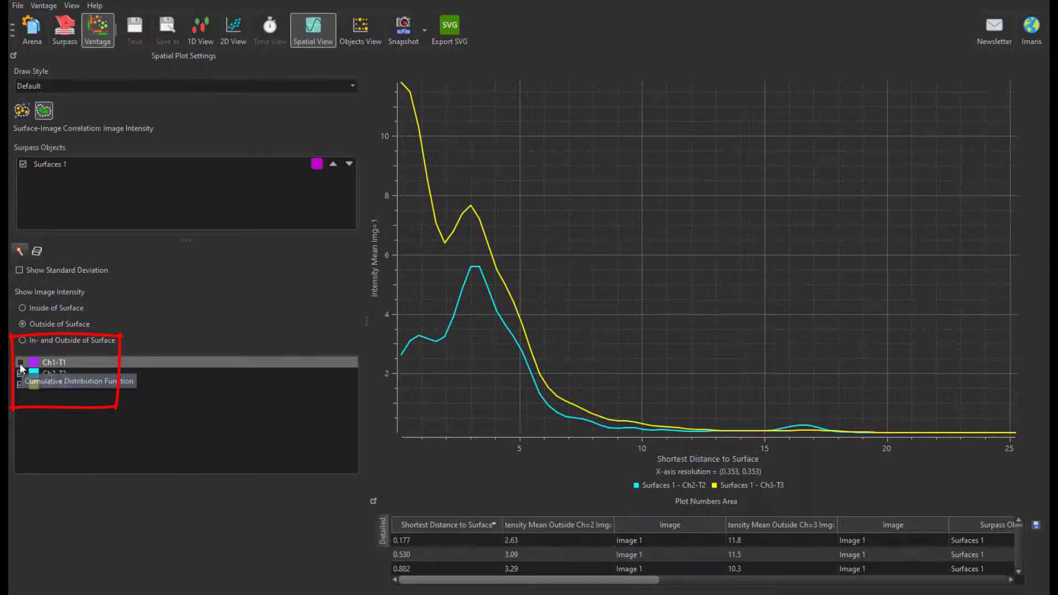
left_click(21, 362)
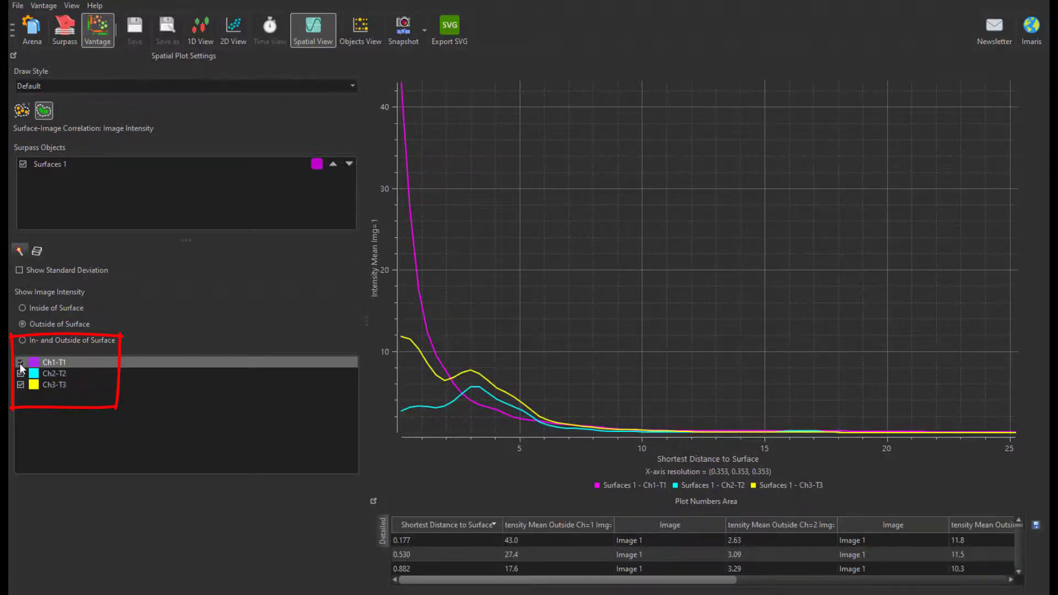
left_click(21, 363)
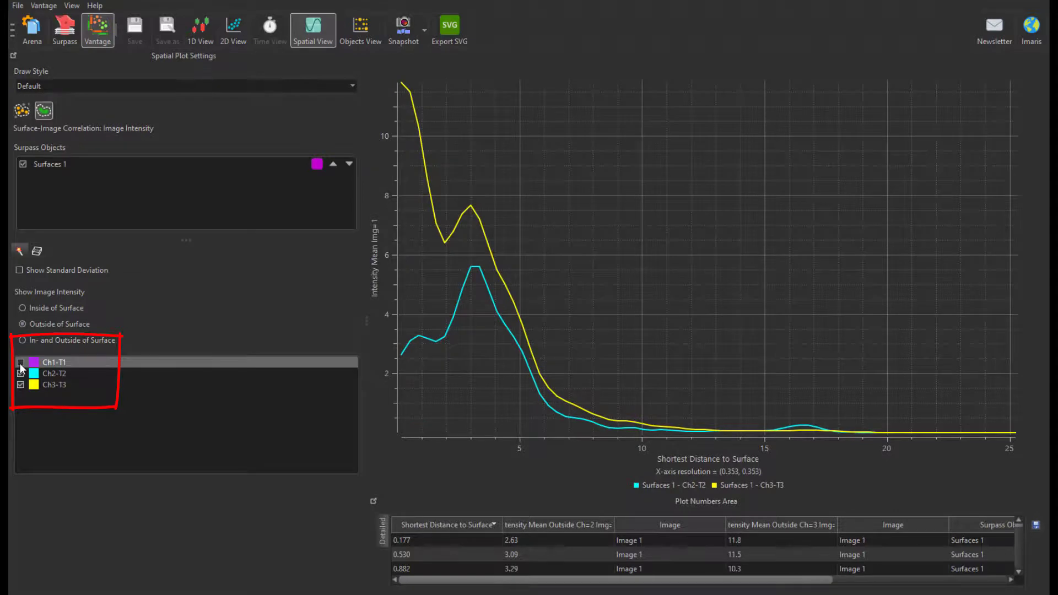